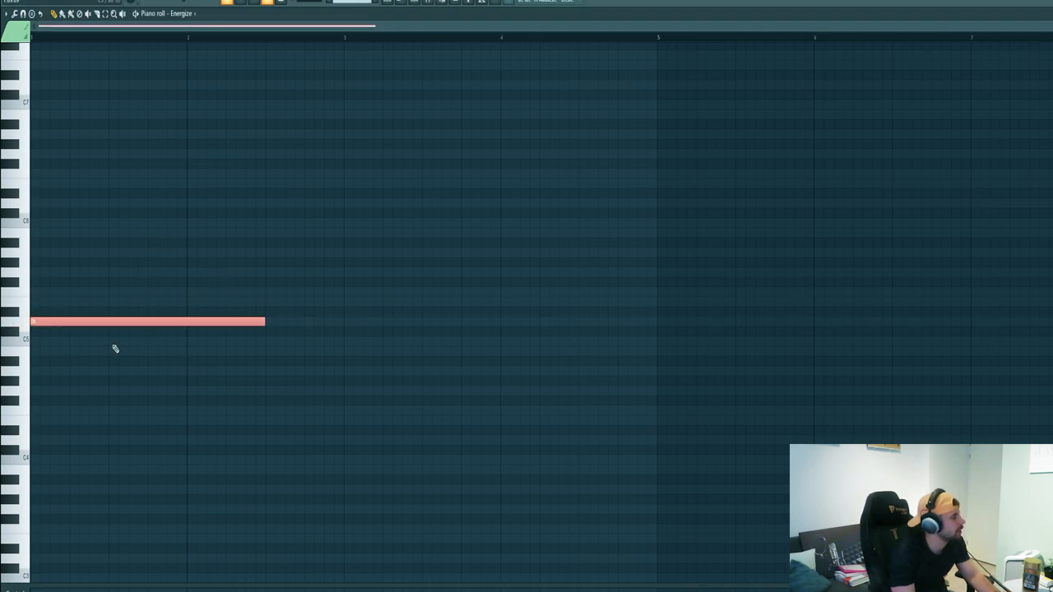
{"action": "mouse_move", "coordinate": [648, 352]}
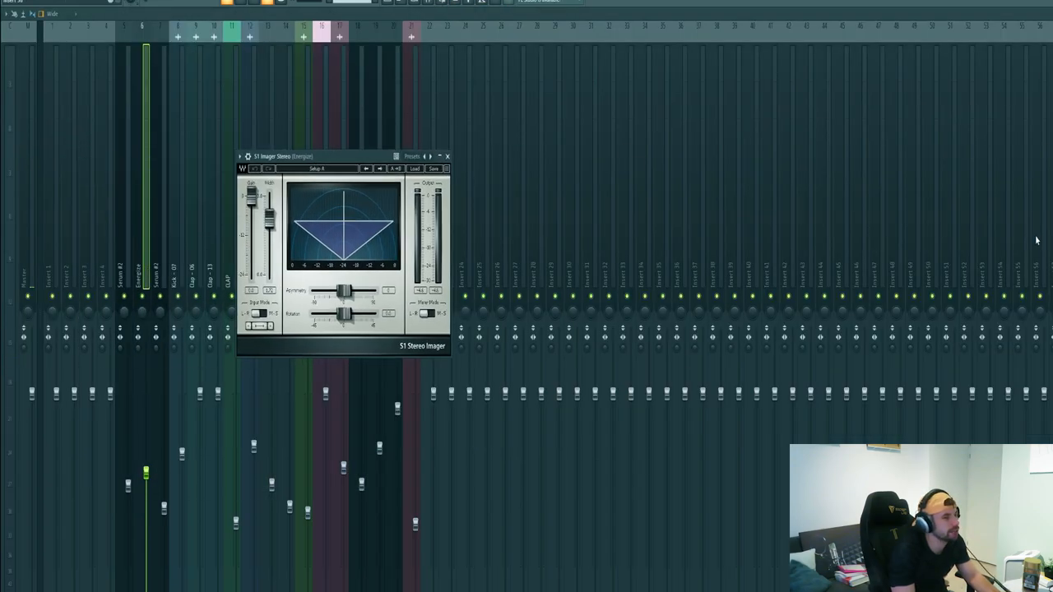
Close the Mixer and S1 Imager to return to the Playlist's Track 17 Pattern 2 clips.
{"action": "left_click", "coordinate": [447, 157]}
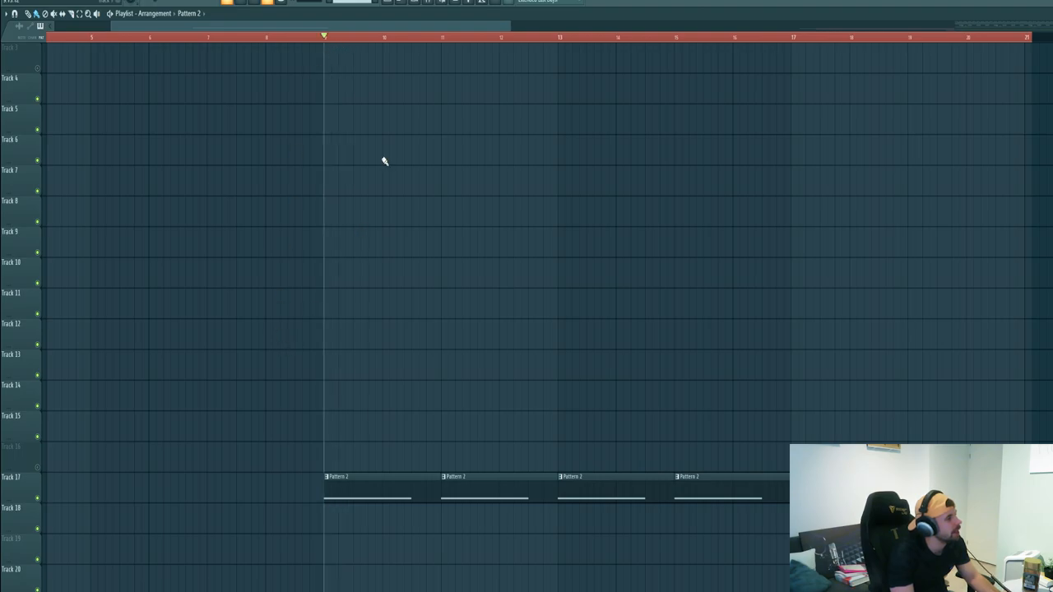
Bring up the Closed Hat - 04 piano roll holding one short hi-hat note.
{"action": "left_click", "coordinate": [366, 477]}
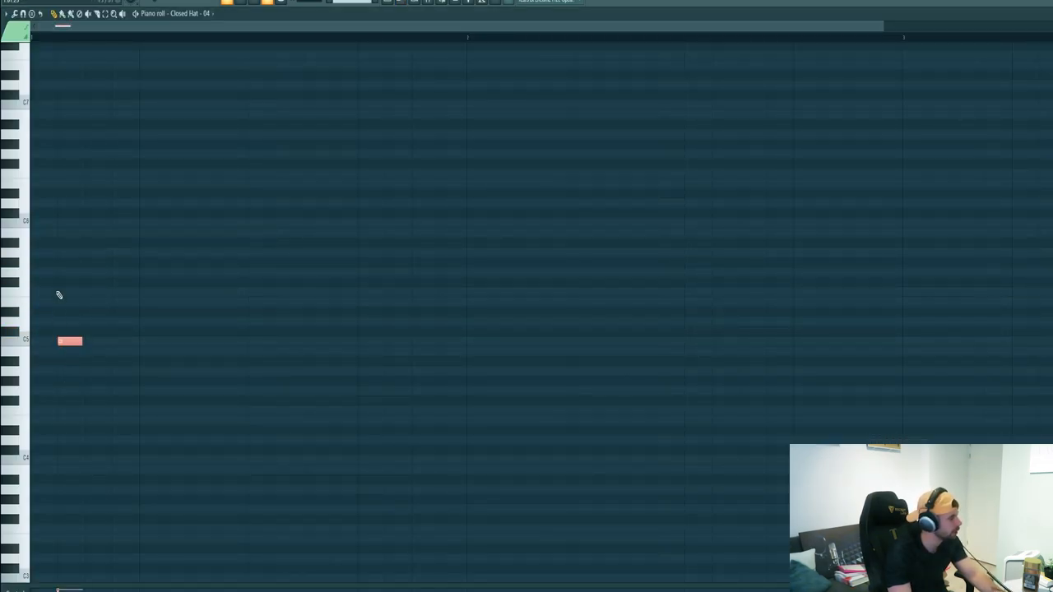
Show the Snare - 03 sampler settings and waveform over the Channel rack.
{"action": "left_click", "coordinate": [234, 341]}
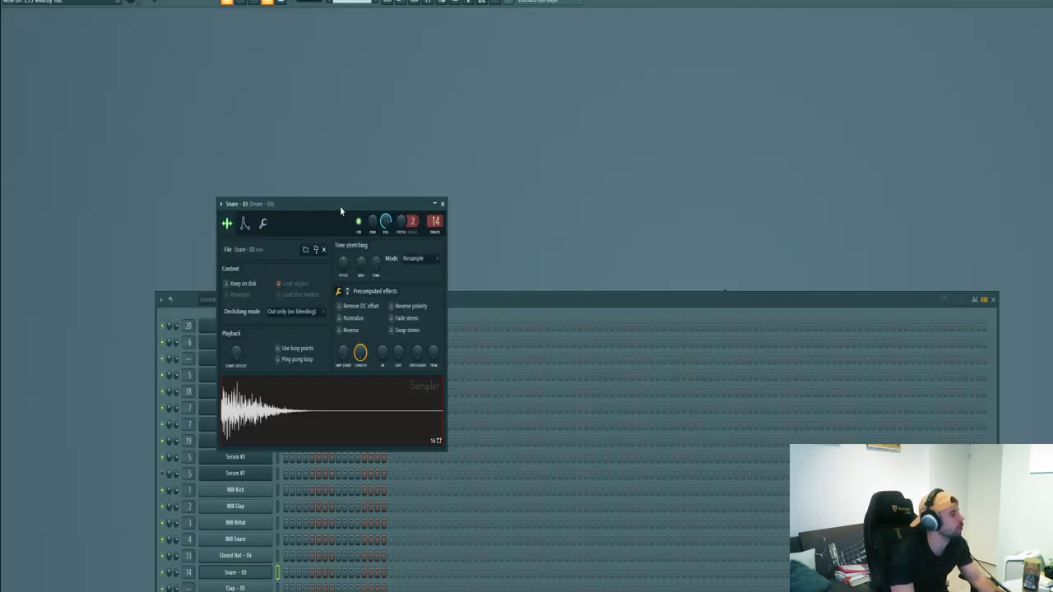
Open the Snare - 03 piano roll from its channel options menu.
{"action": "right_click", "coordinate": [235, 572]}
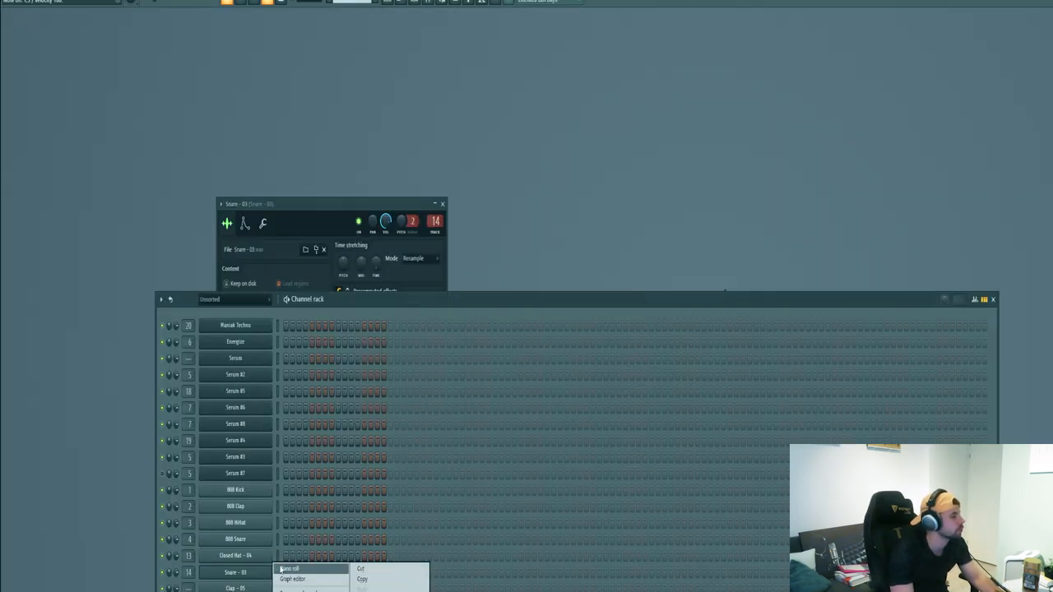
{"action": "left_click", "coordinate": [289, 566]}
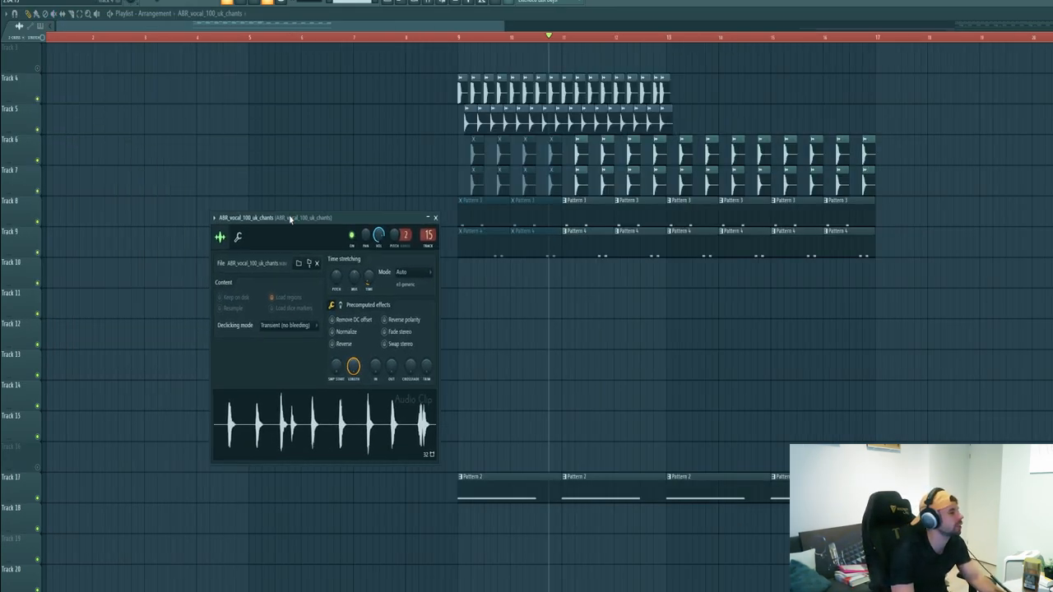
Move the ABR_vocal_100_uk_chants clip settings window aside to reach Serum #3.
{"action": "left_click_drag", "start_coordinate": [288, 218], "coordinate": [322, 236]}
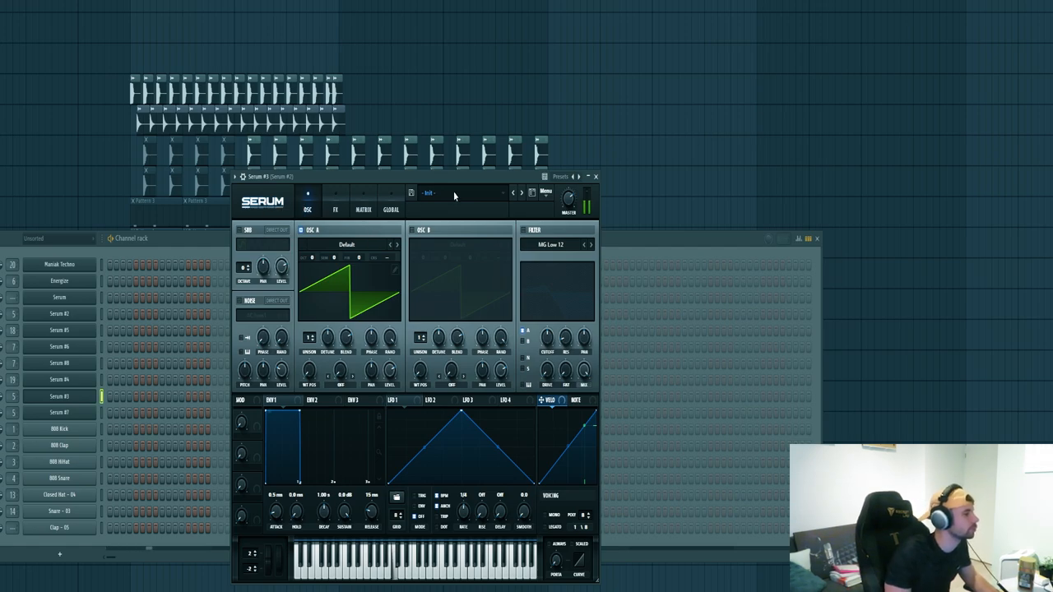
Load the Bass - Bands preset into Serum #3, replacing the init patch.
{"action": "left_click", "coordinate": [457, 195]}
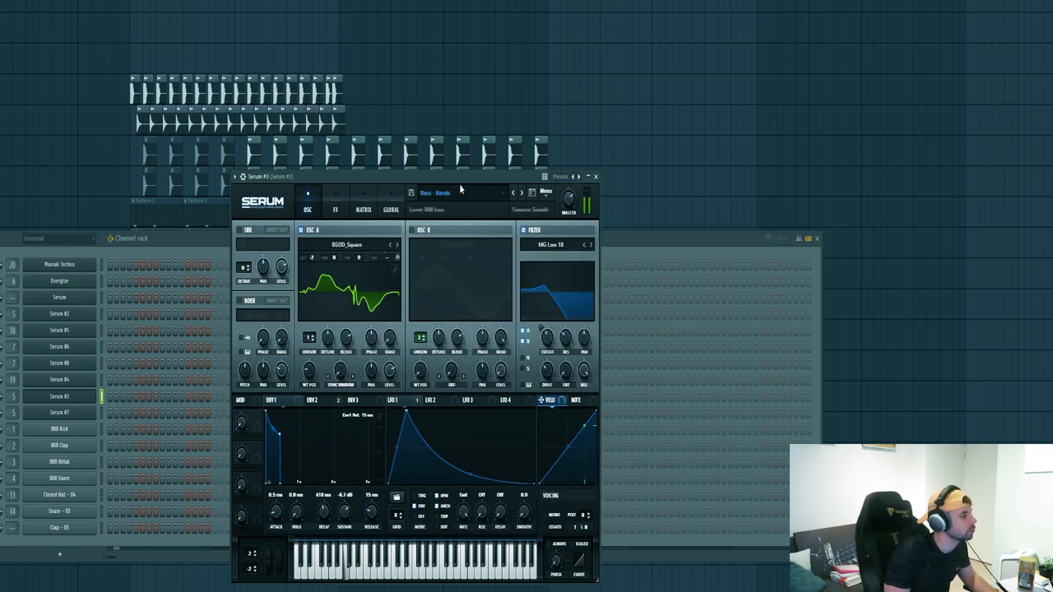
{"action": "mouse_move", "coordinate": [457, 207]}
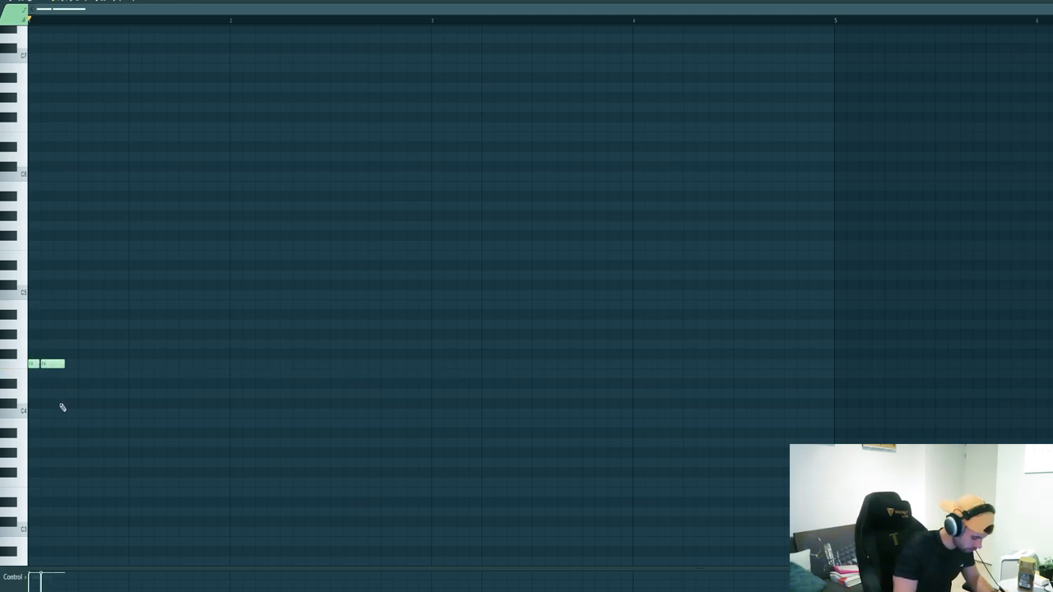
Add Serum #3 bass notes and play the bassline from the third bar.
{"action": "left_click", "coordinate": [93, 393]}
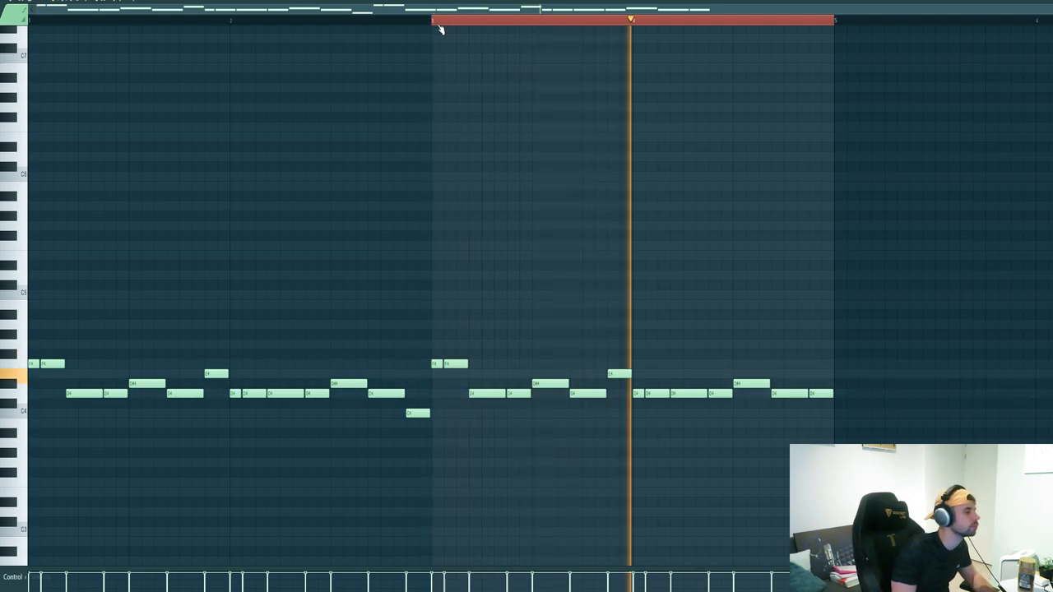
{"action": "left_click", "coordinate": [436, 19]}
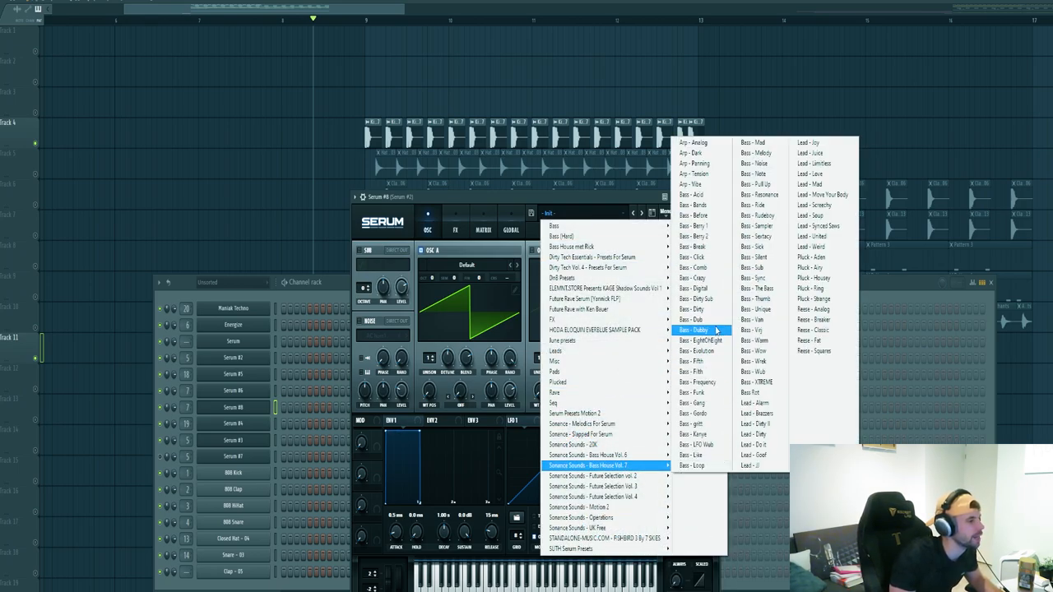
Dismiss the Serum #8 preset list to move on to Serum #6's init patch.
{"action": "left_click", "coordinate": [754, 184]}
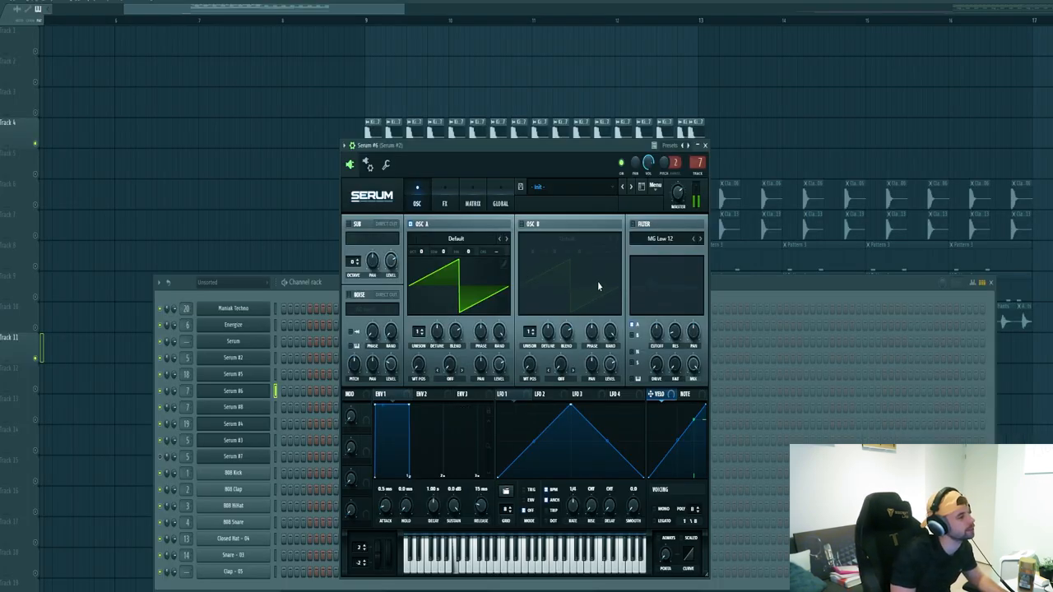
List the Sonance Sounds - Bass House Vol. 7 presets in Serum #4's preset menu.
{"action": "left_click", "coordinate": [557, 187]}
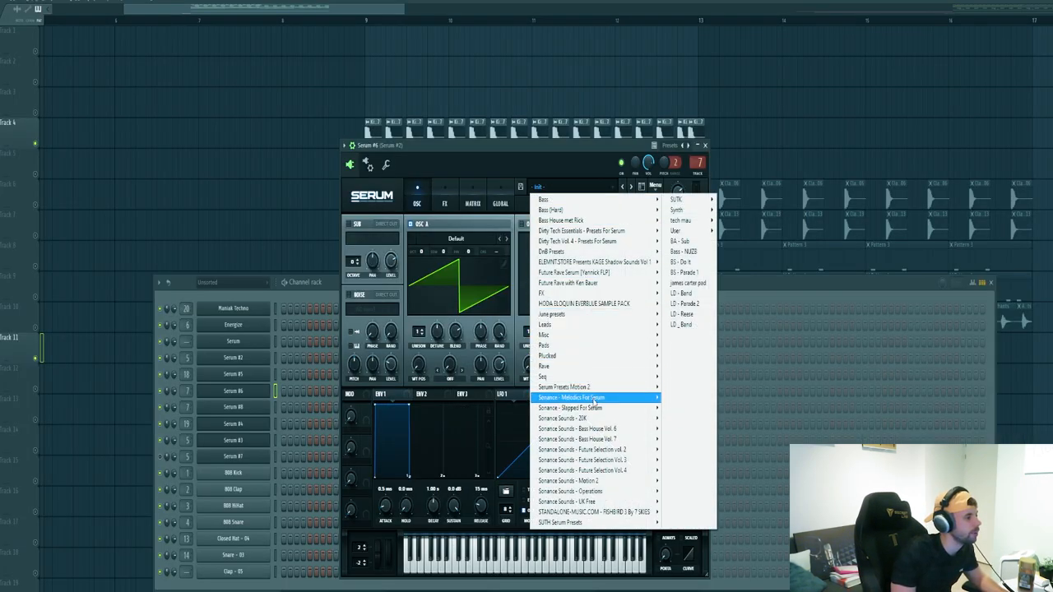
{"action": "mouse_move", "coordinate": [592, 438]}
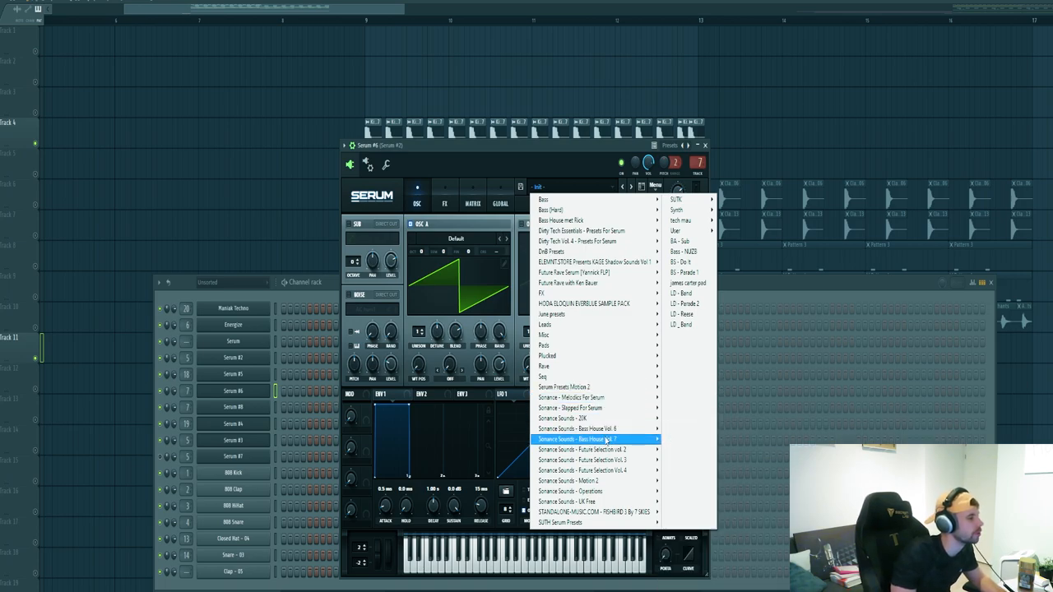
{"action": "left_click", "coordinate": [596, 439]}
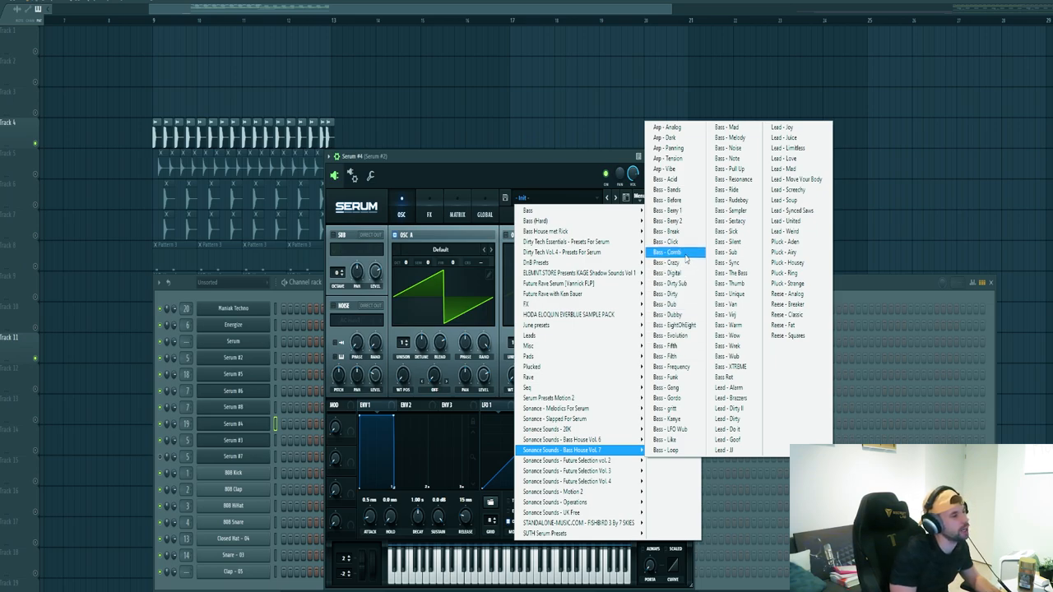
{"action": "mouse_move", "coordinate": [732, 324]}
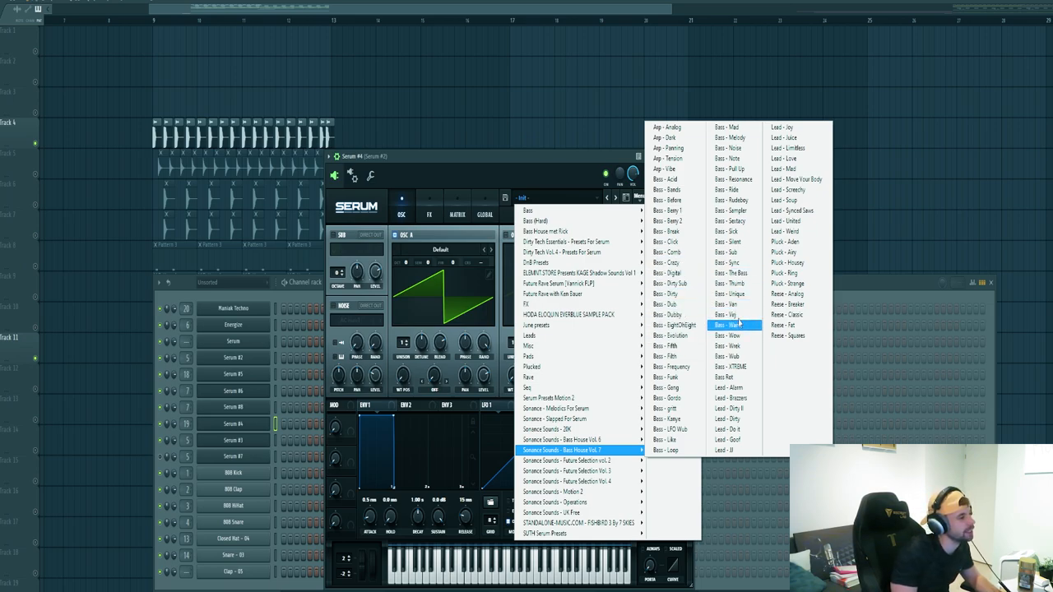
Load Bass - Vinj into Serum #4, sketch four notes, and play from bar two.
{"action": "left_click", "coordinate": [728, 314]}
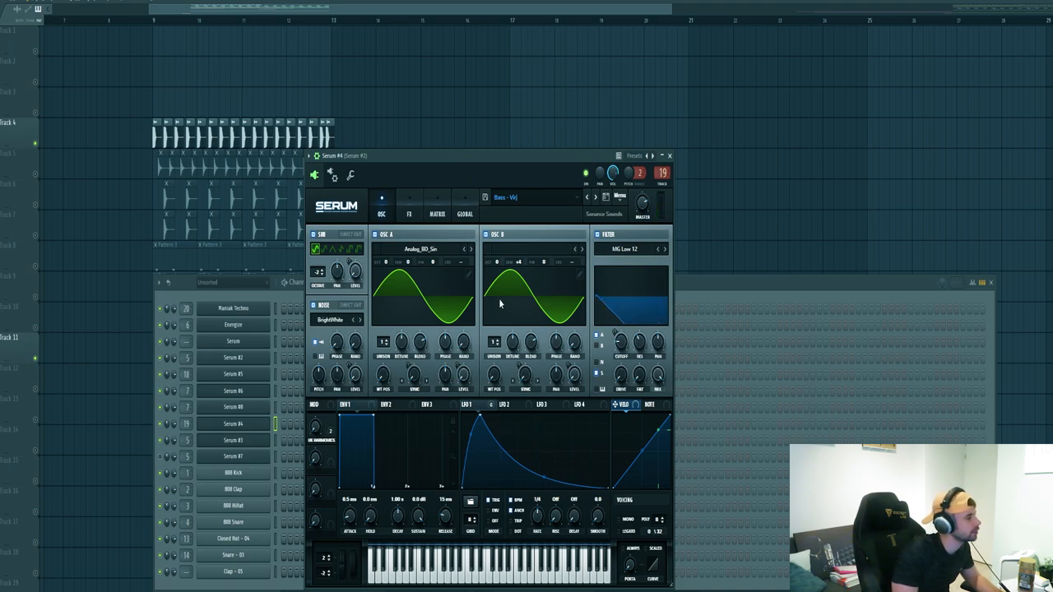
{"action": "right_click", "coordinate": [234, 424]}
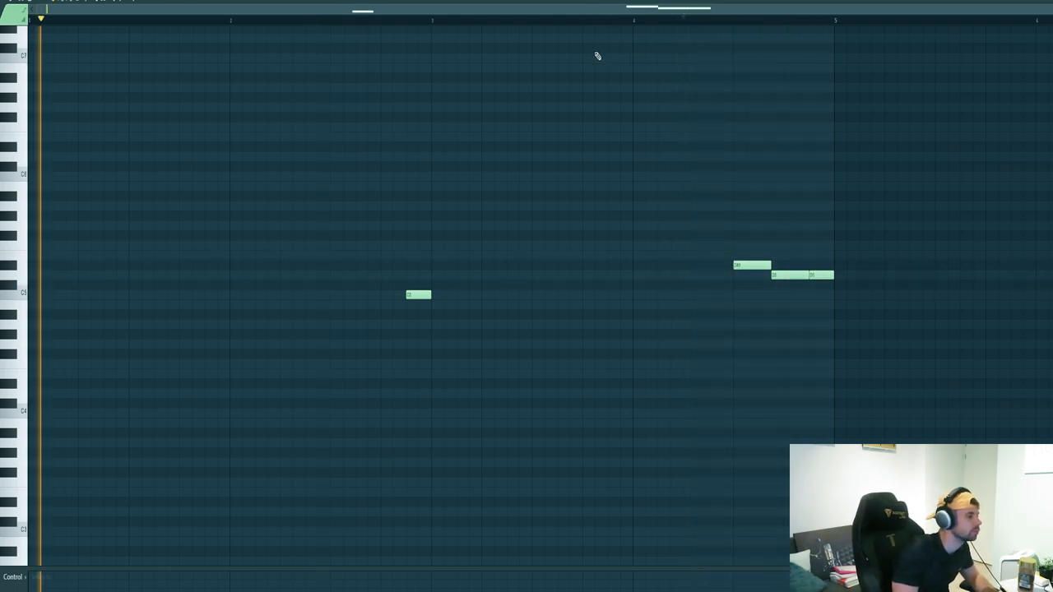
{"action": "left_click", "coordinate": [249, 18]}
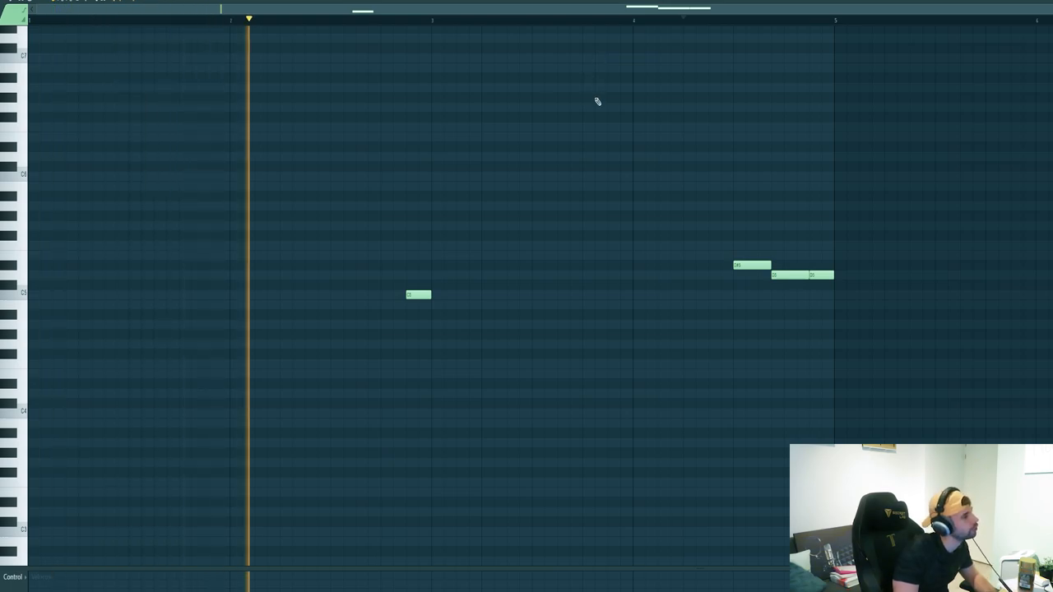